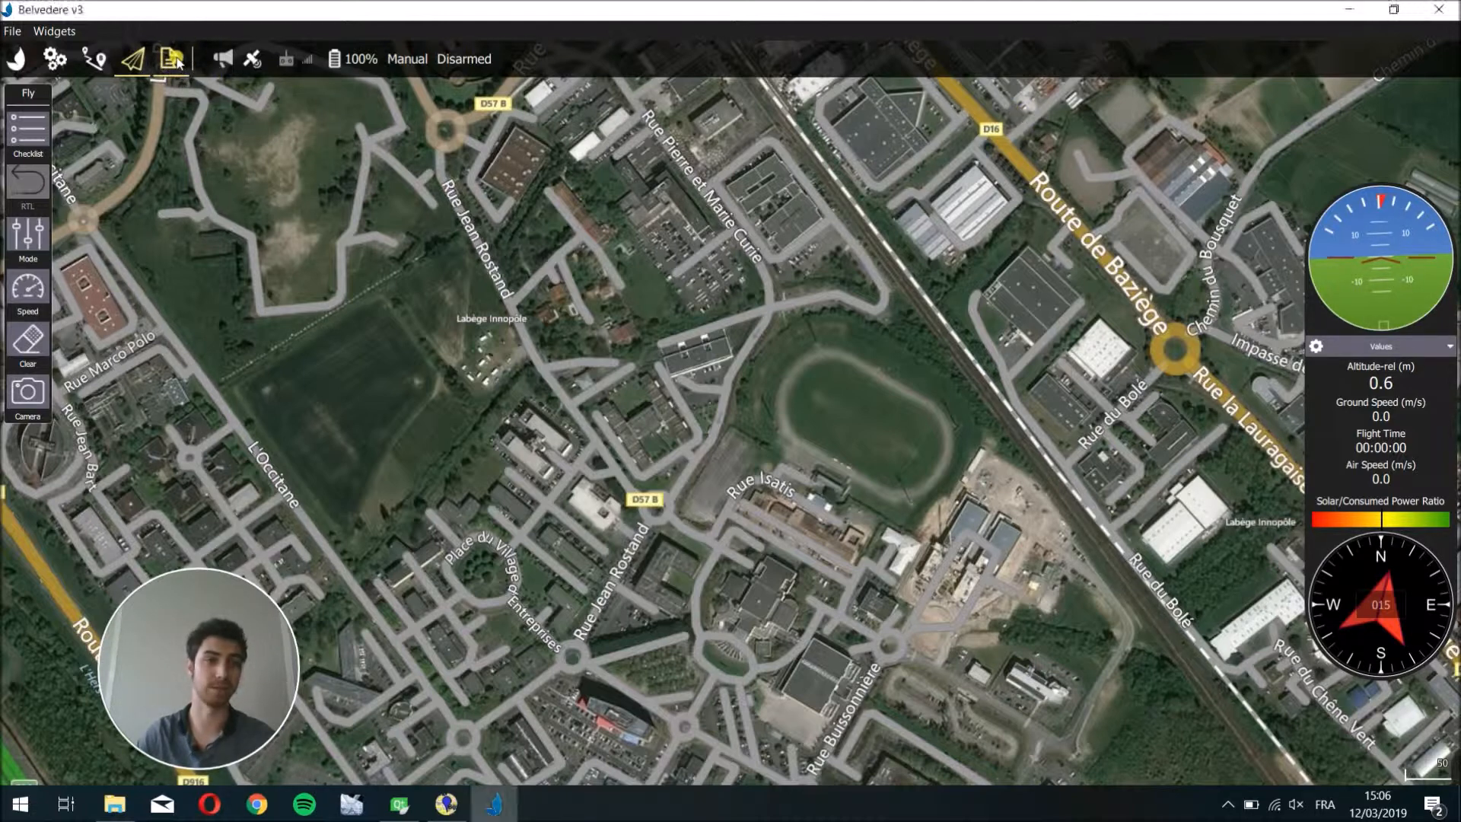
Go to the GeoTag Images tool under the Analyze section.
left_click(171, 59)
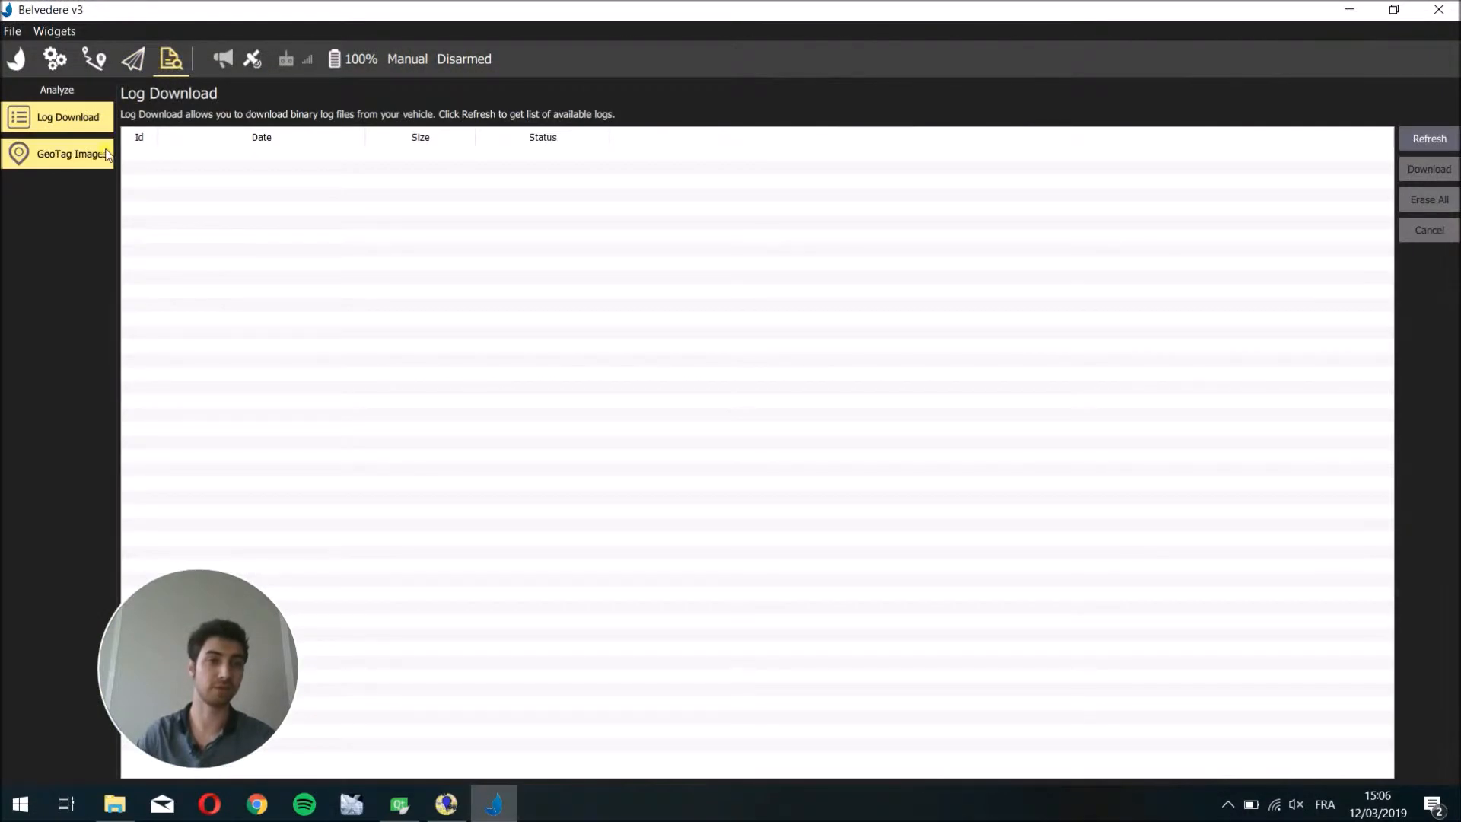
mouse_move(37, 155)
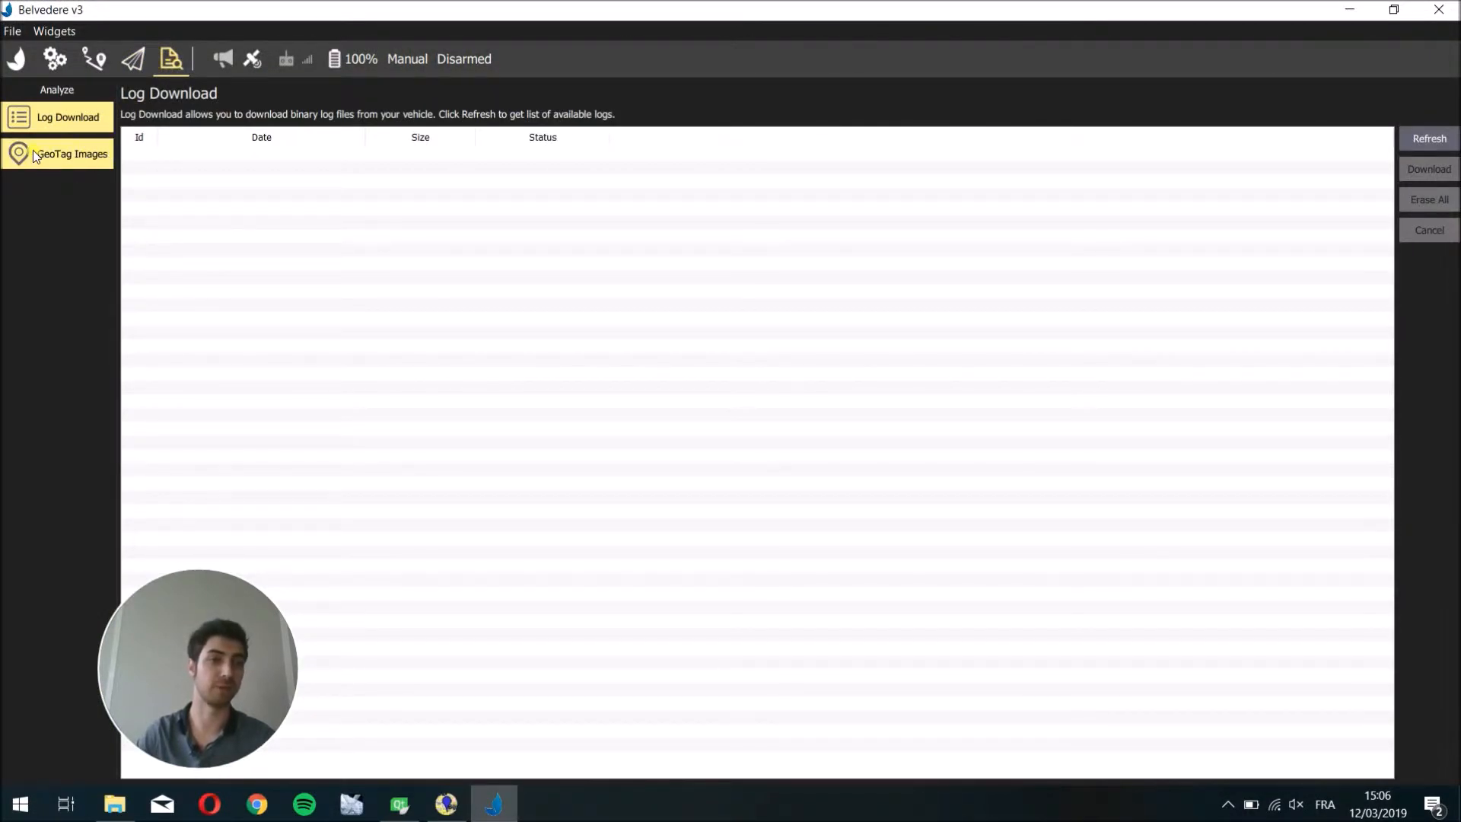
left_click(72, 154)
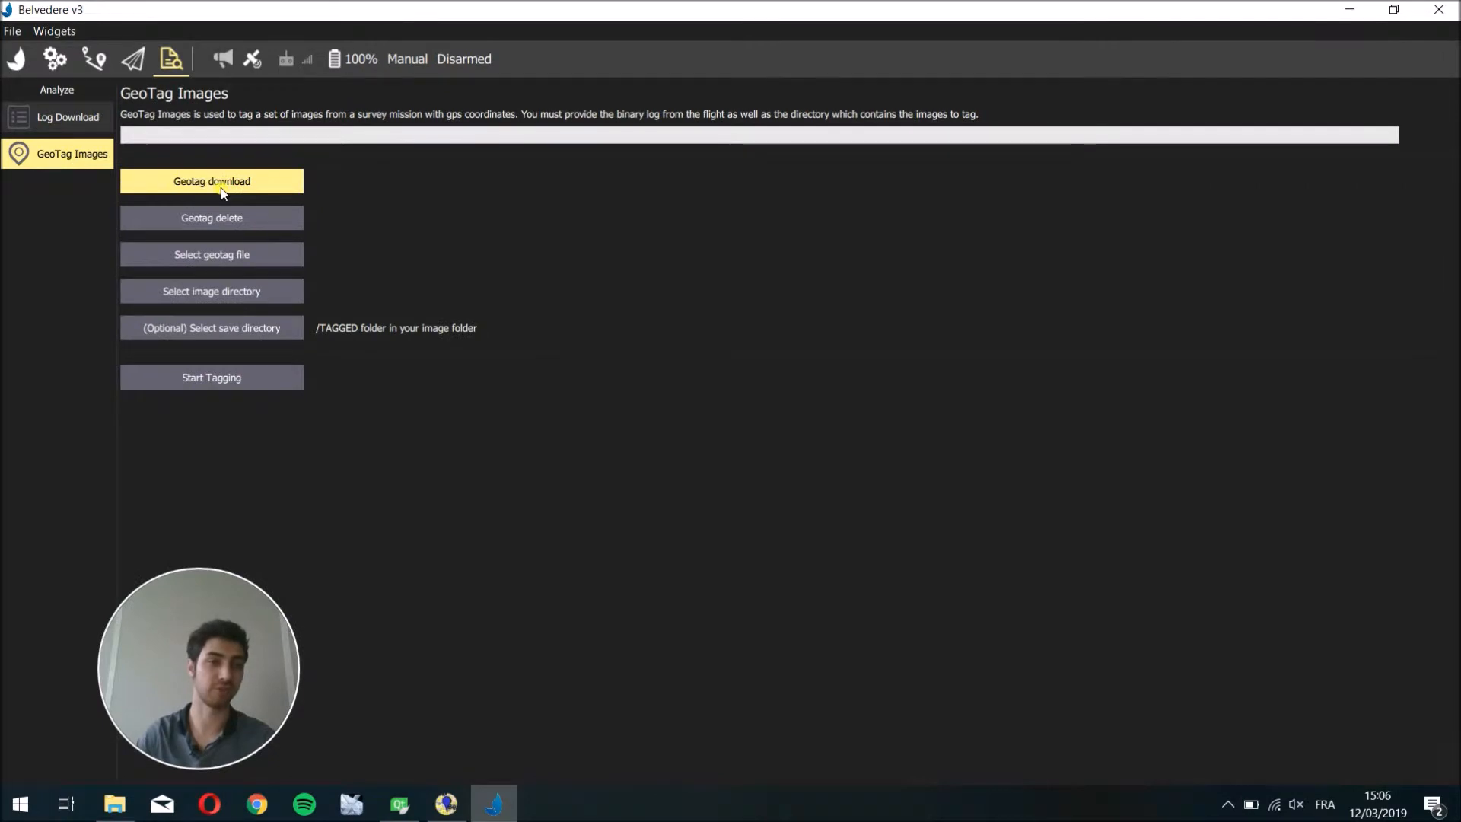
Download the vehicle's geotag data into the pictures folder.
left_click(212, 181)
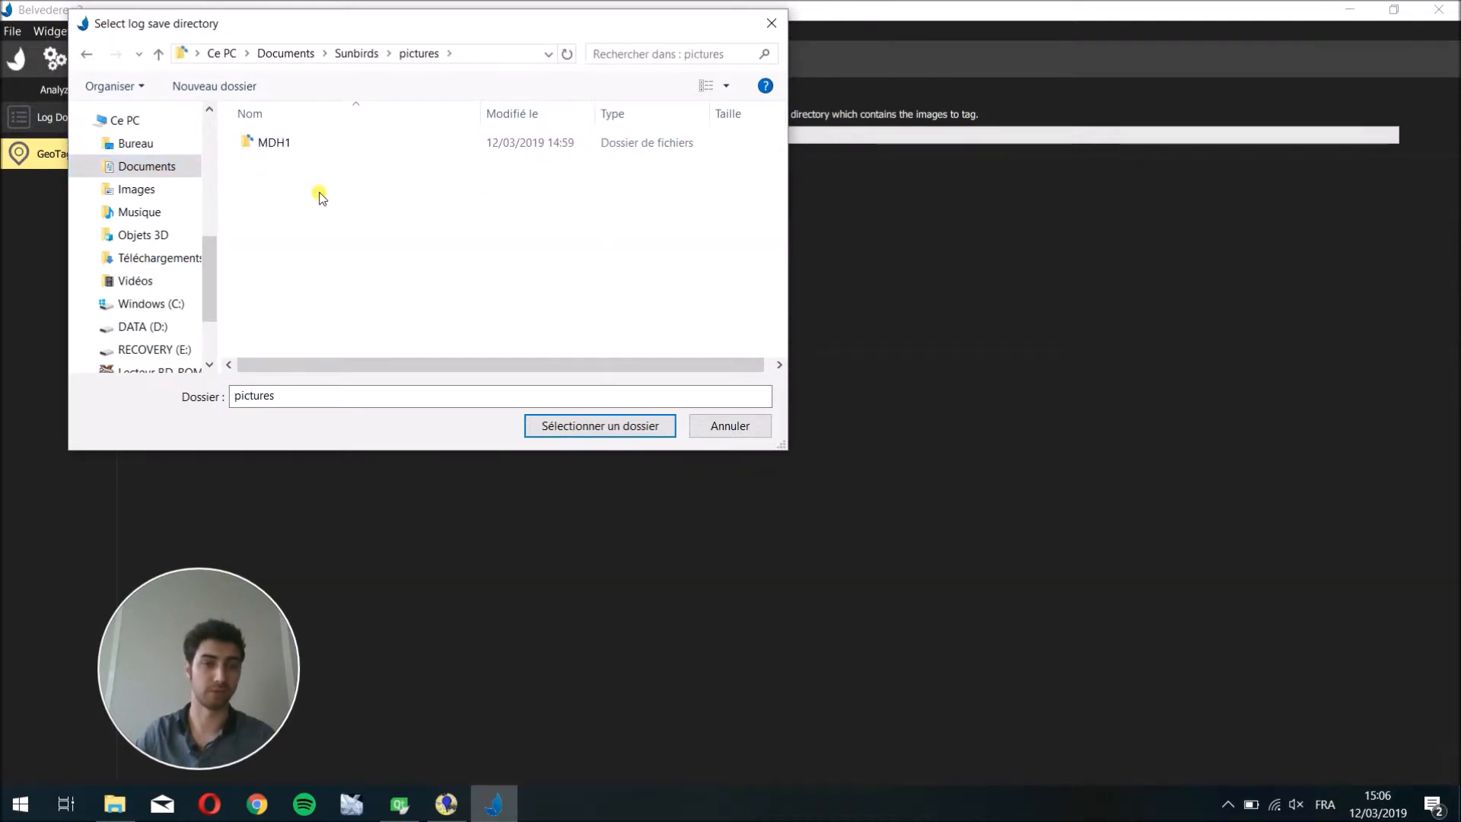
left_click(600, 426)
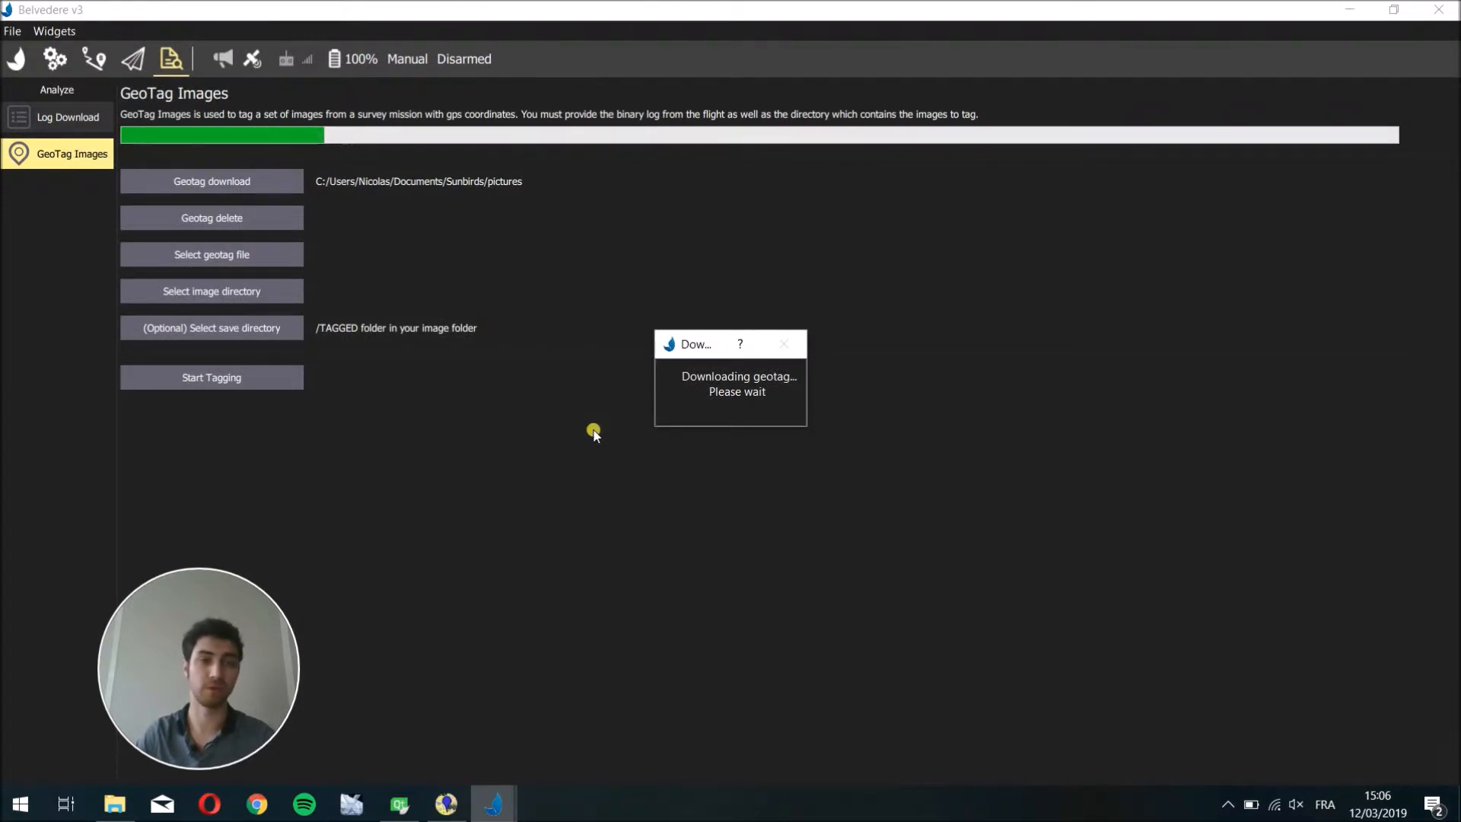
mouse_move(595, 391)
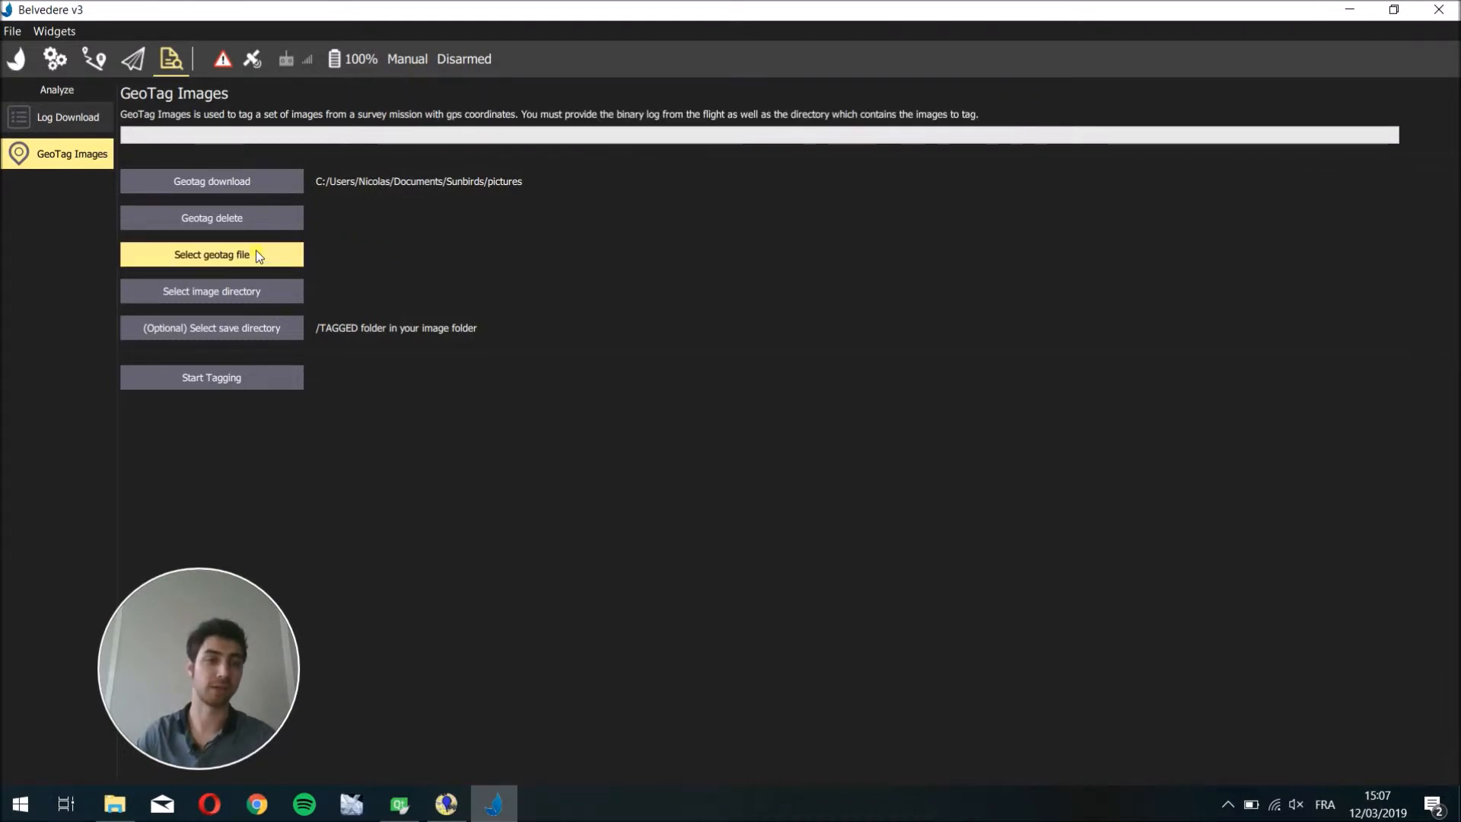
Load the downloaded GeotagDataDownload .txt file as the geotag source.
left_click(212, 255)
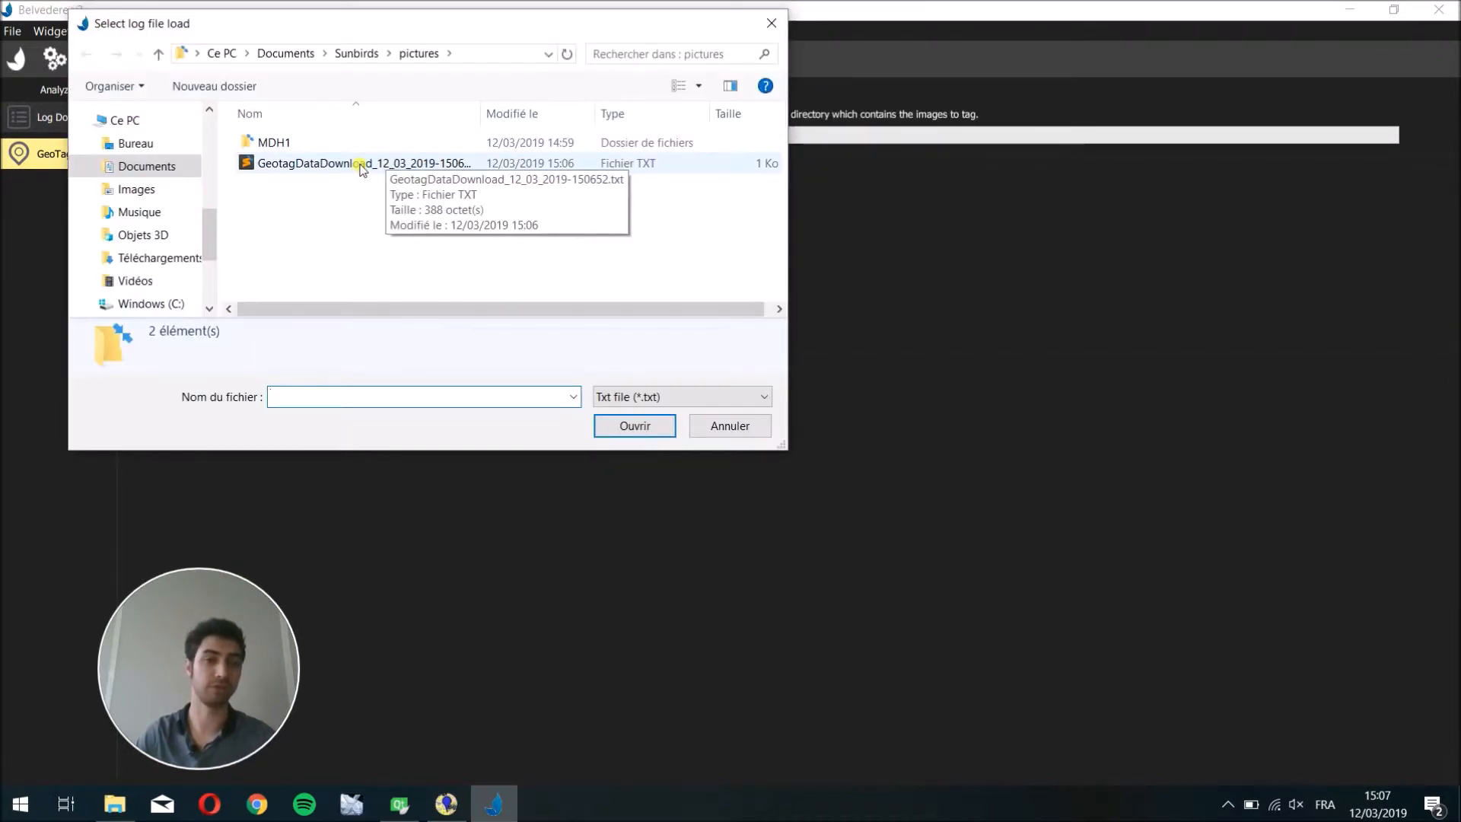
left_click(633, 426)
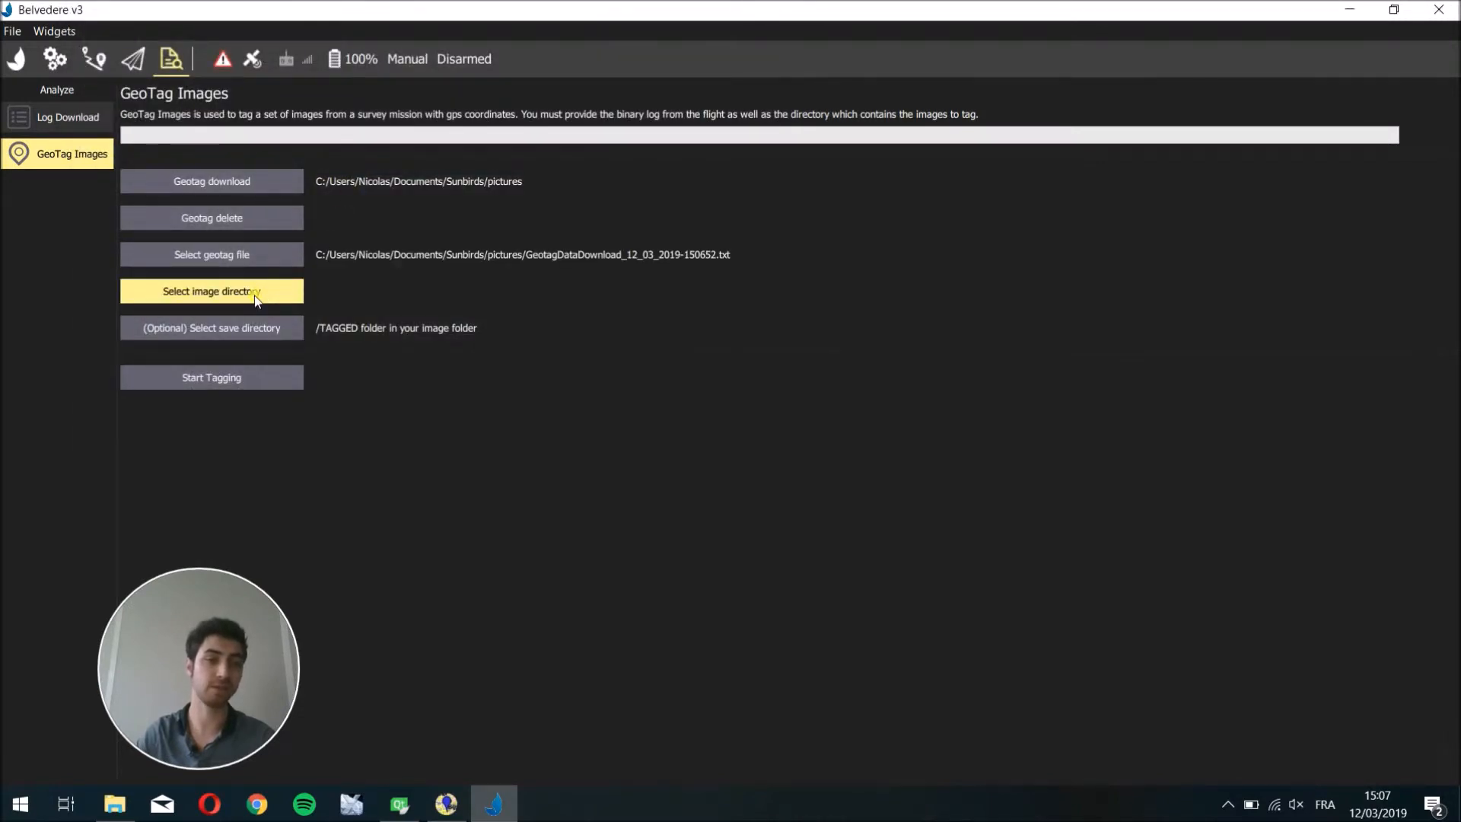
Set the MDH1 folder inside pictures as the image directory to tag.
left_click(210, 291)
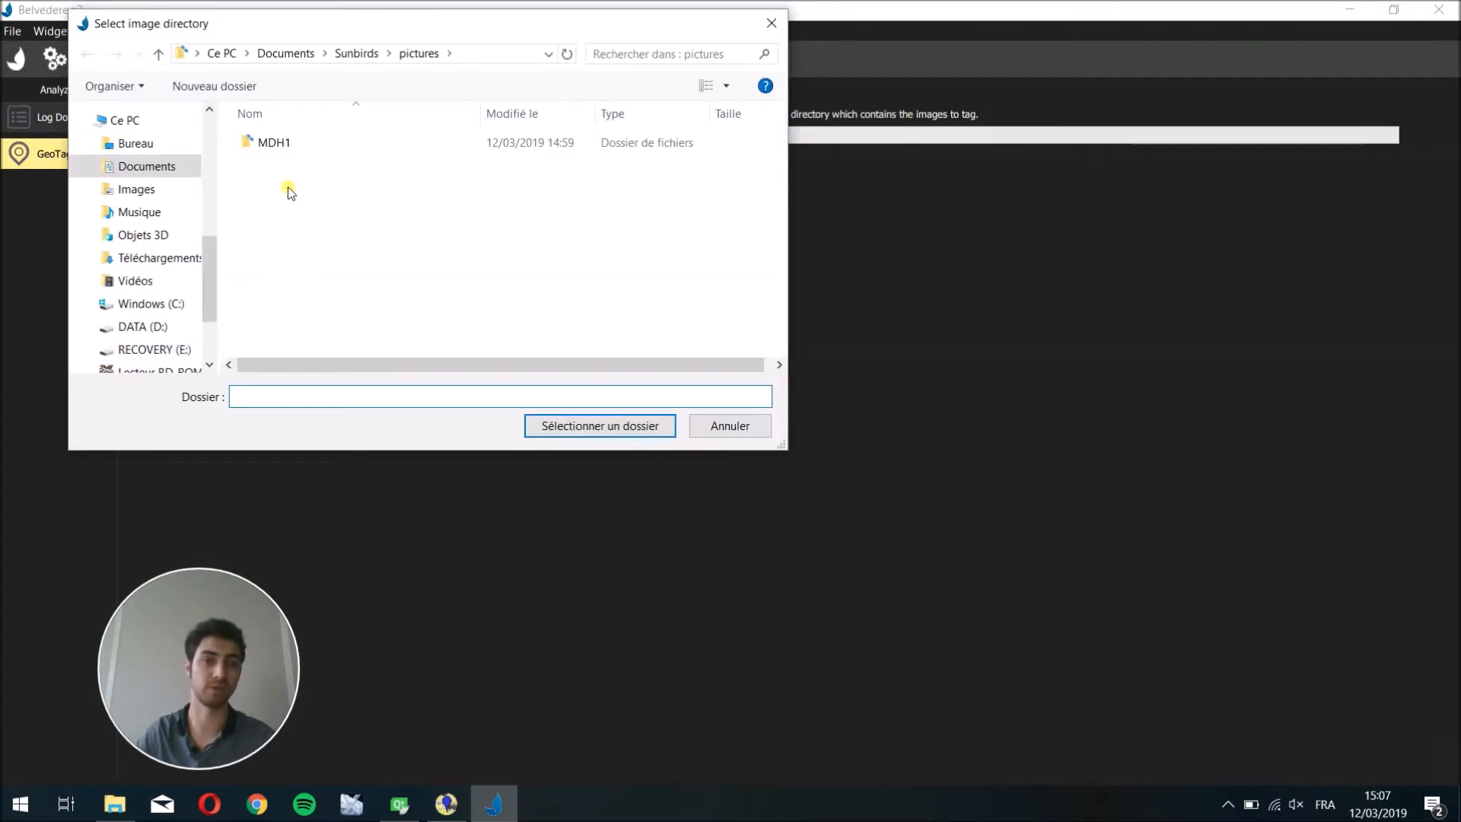
mouse_move(272, 143)
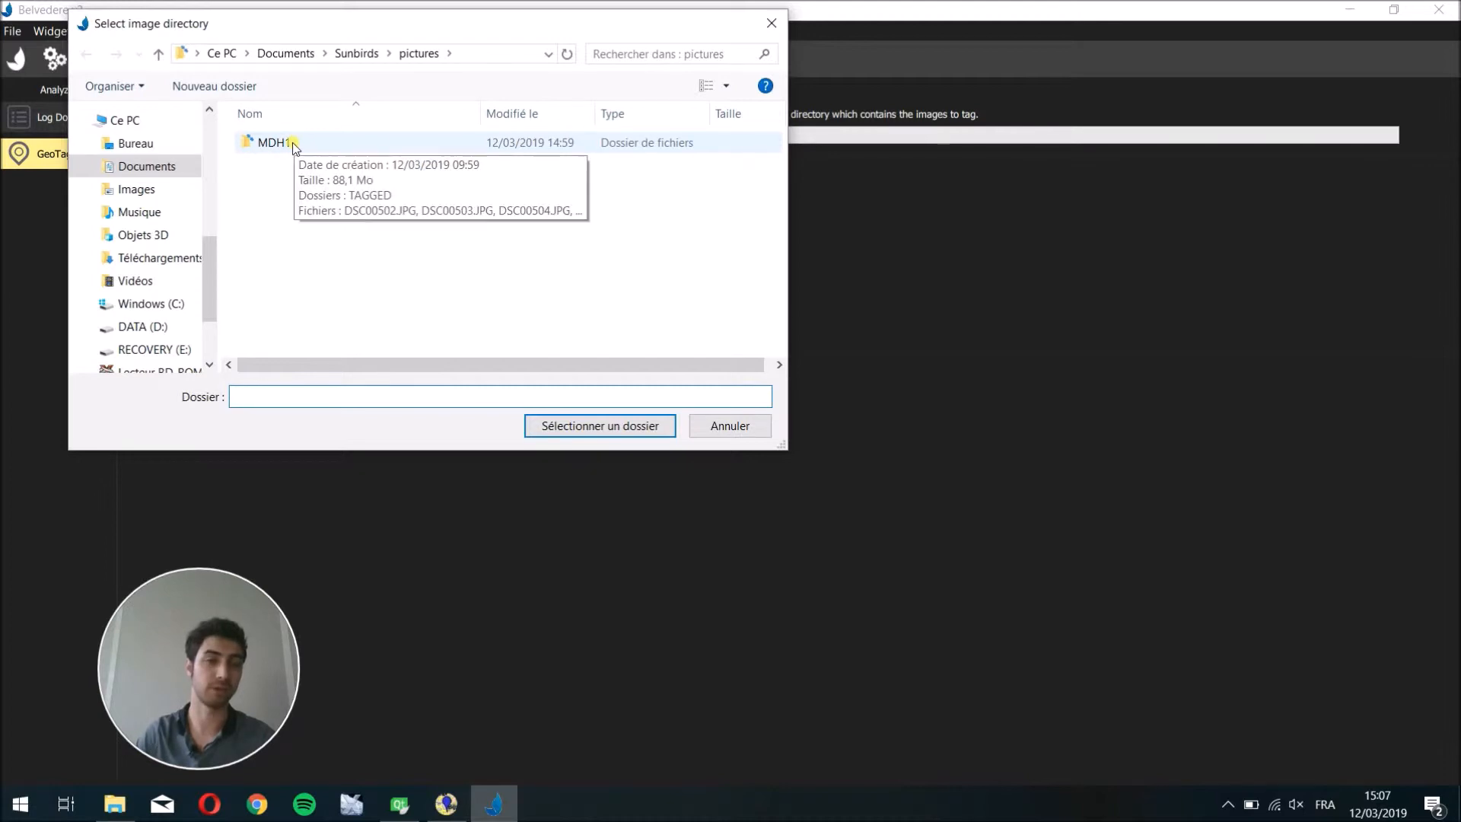
left_click(499, 396)
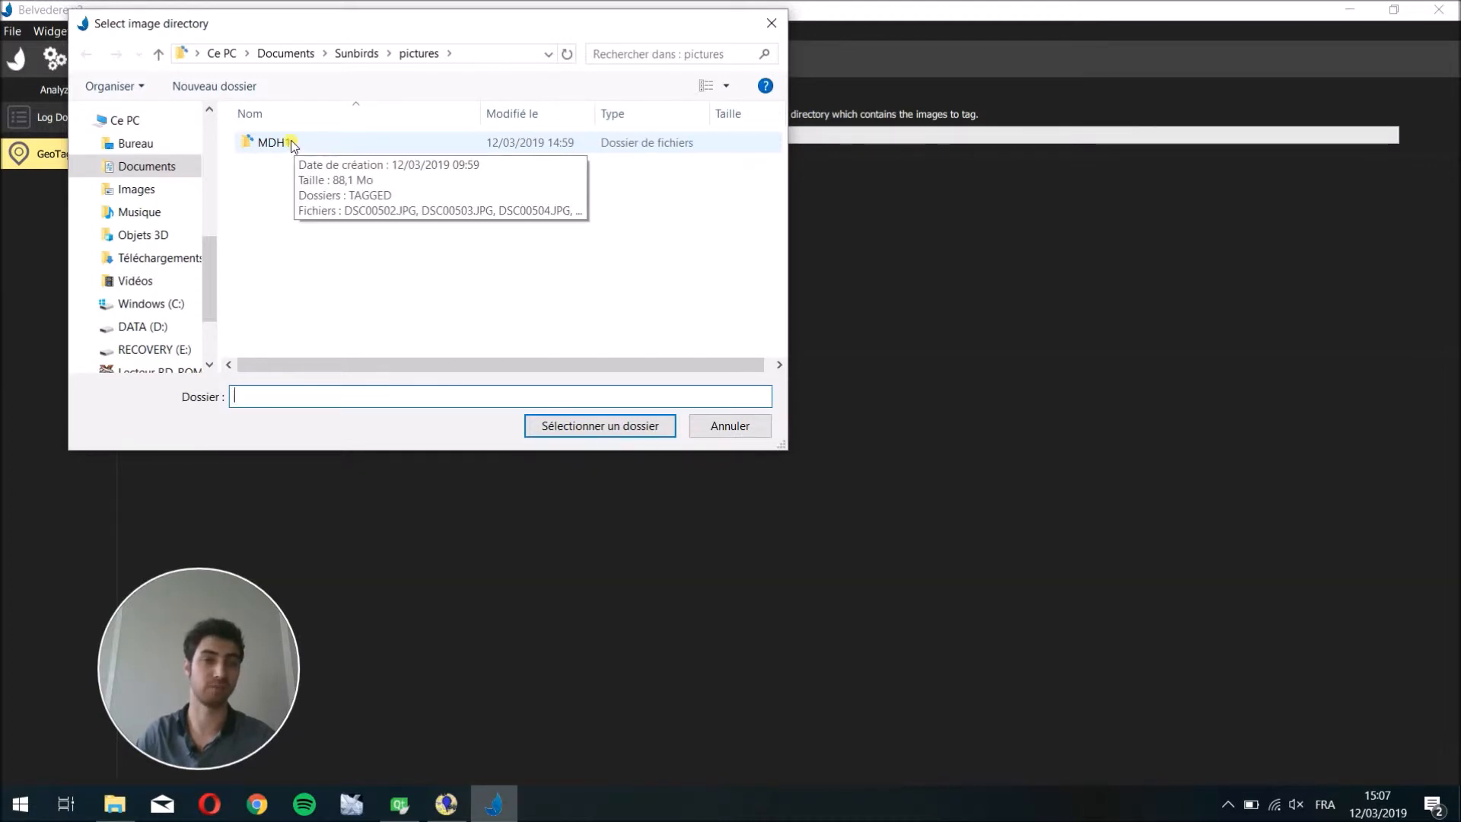
double_click(271, 142)
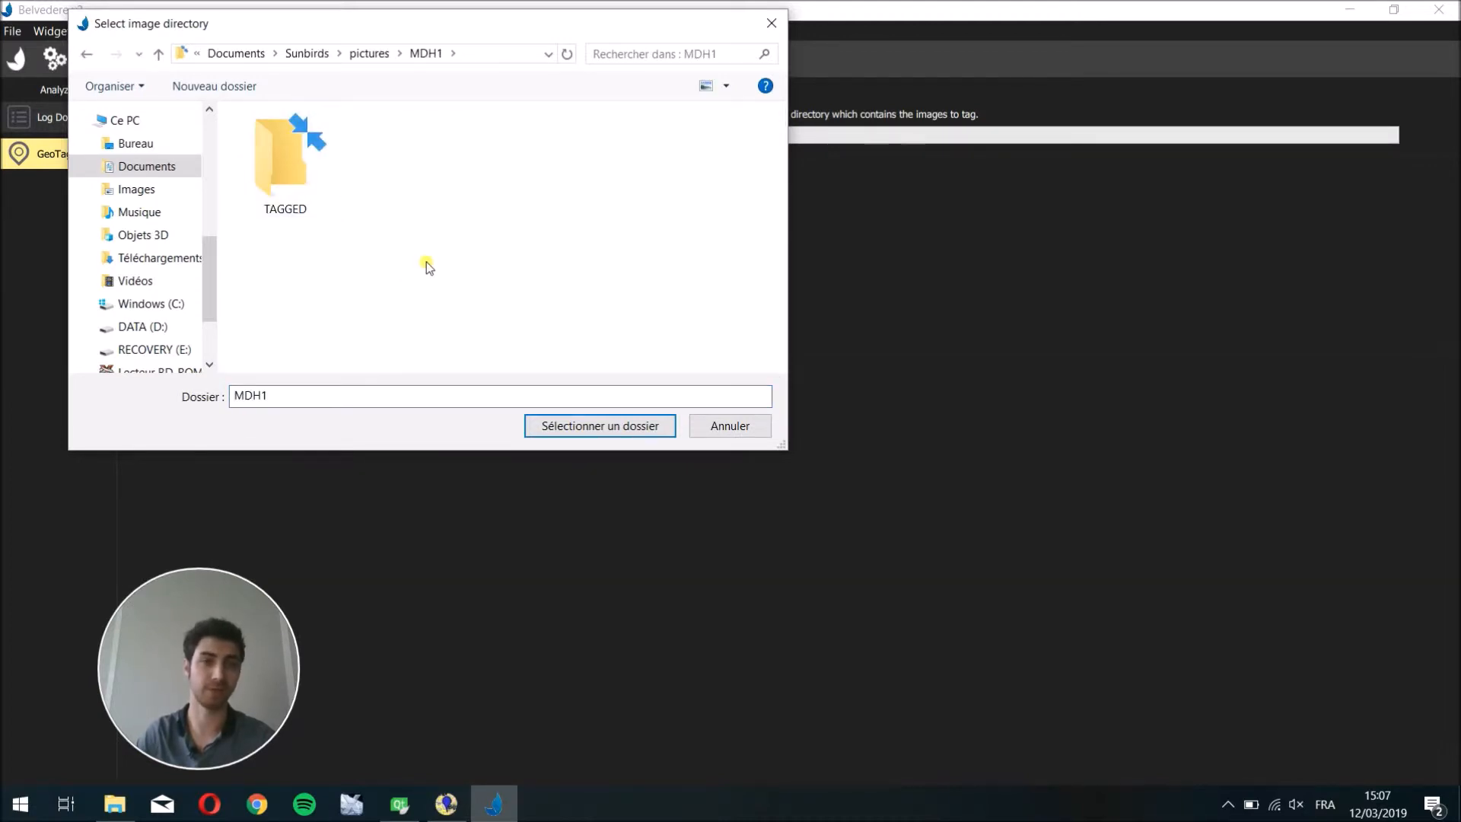
left_click(599, 426)
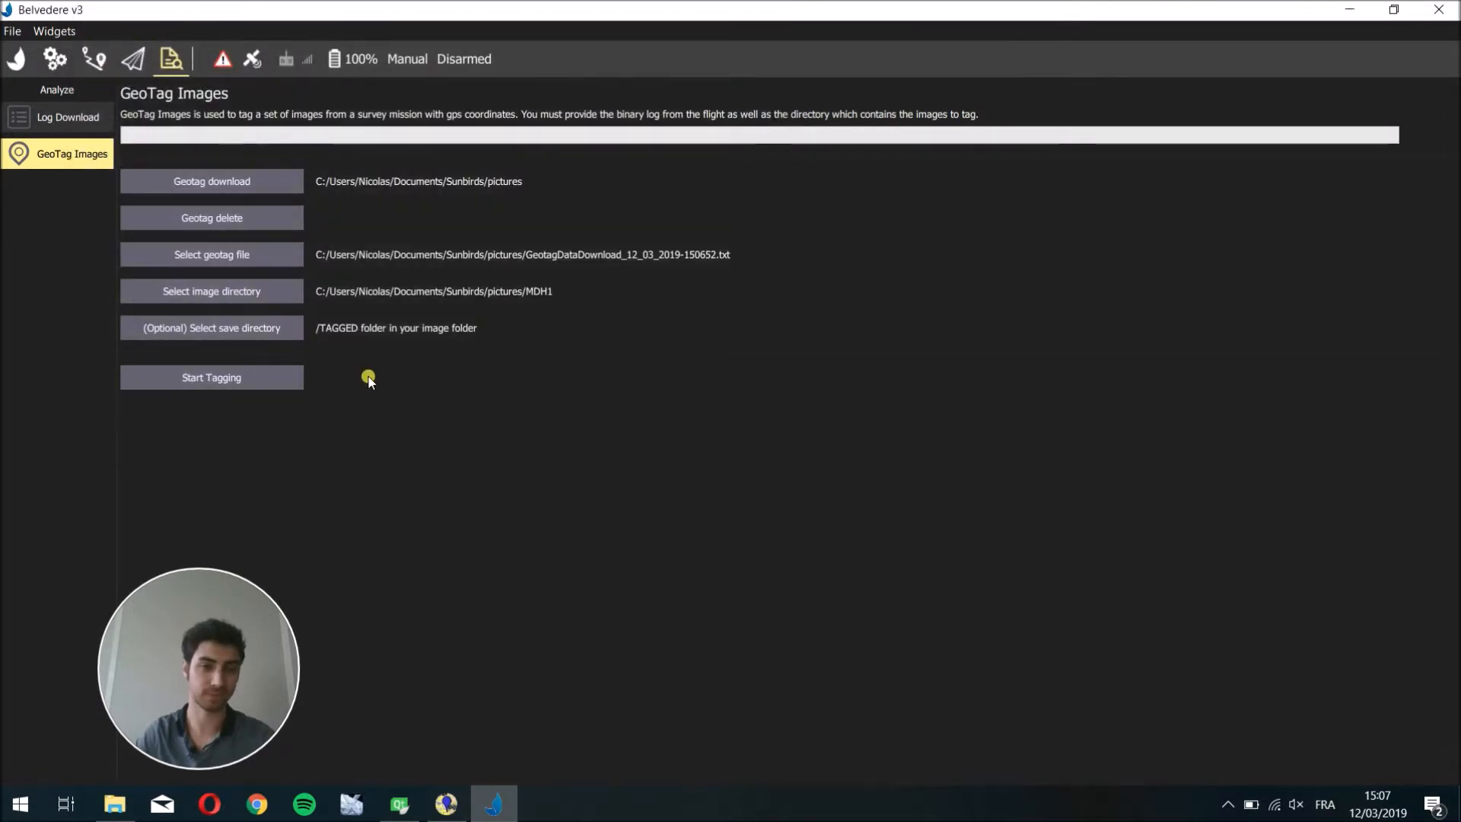
mouse_move(211, 328)
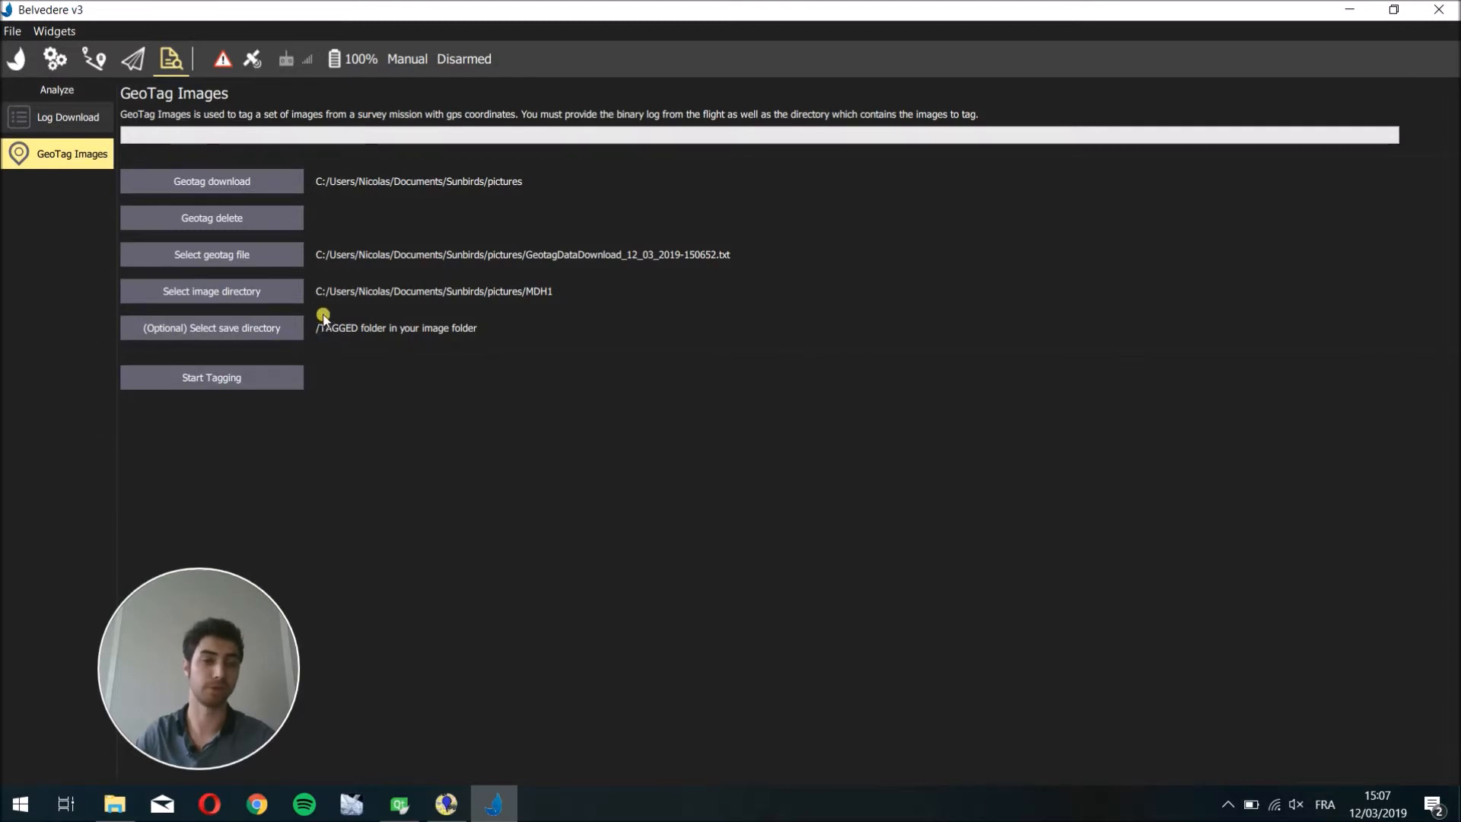
mouse_move(310, 319)
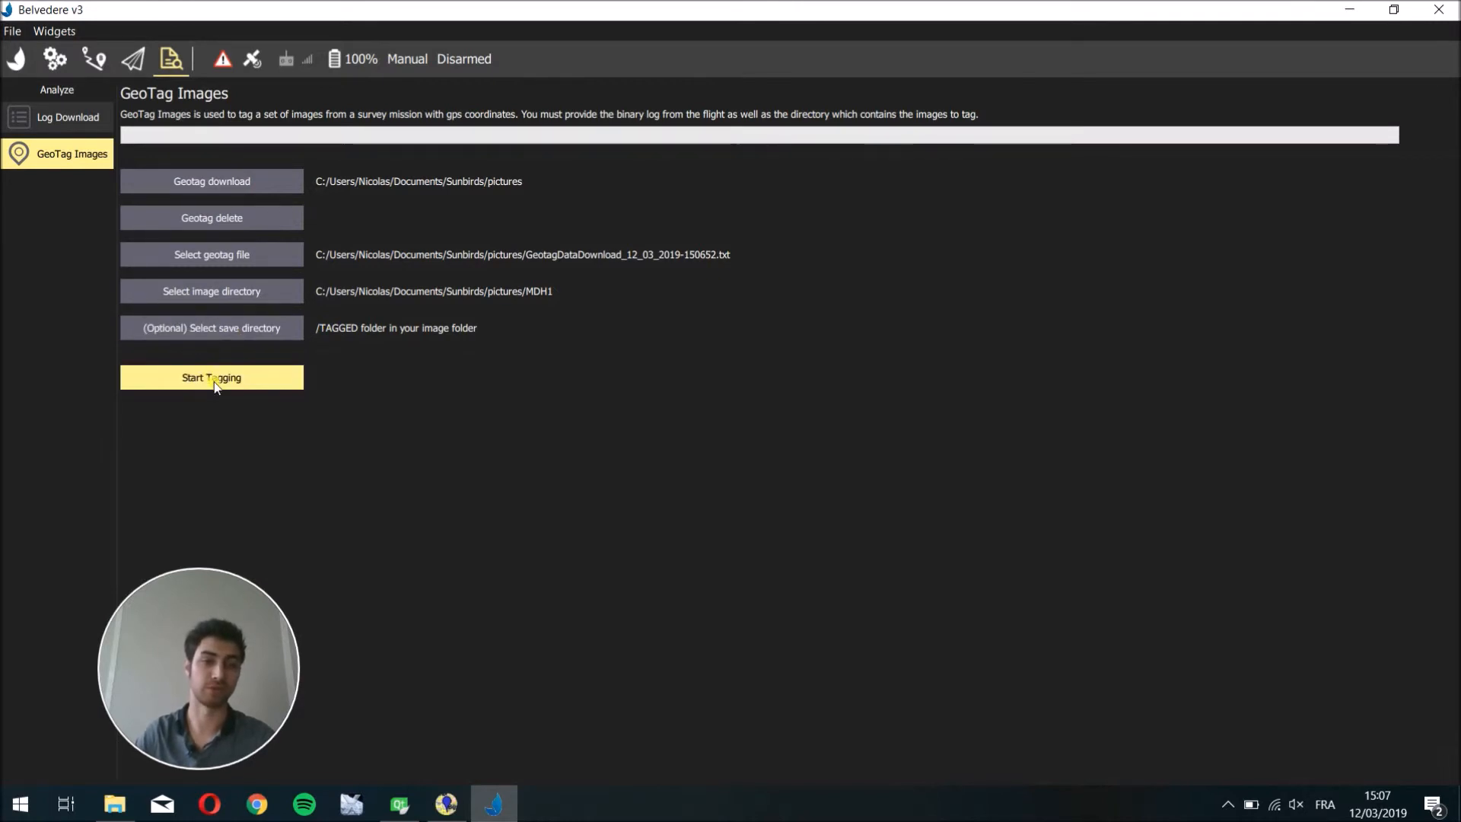
Start tagging the MDH1 images, choosing Replace for previously tagged copies.
left_click(212, 377)
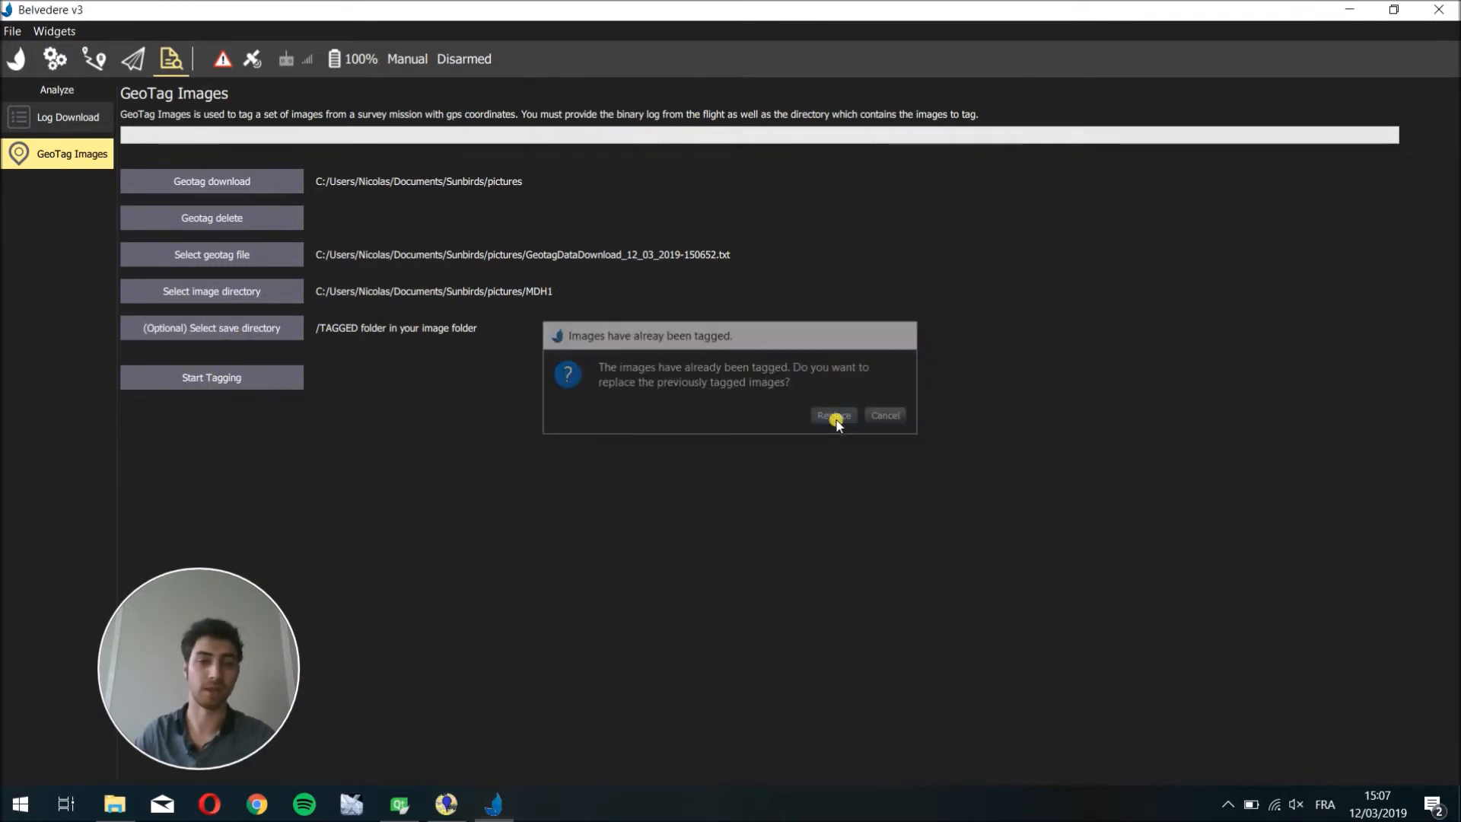
left_click(832, 416)
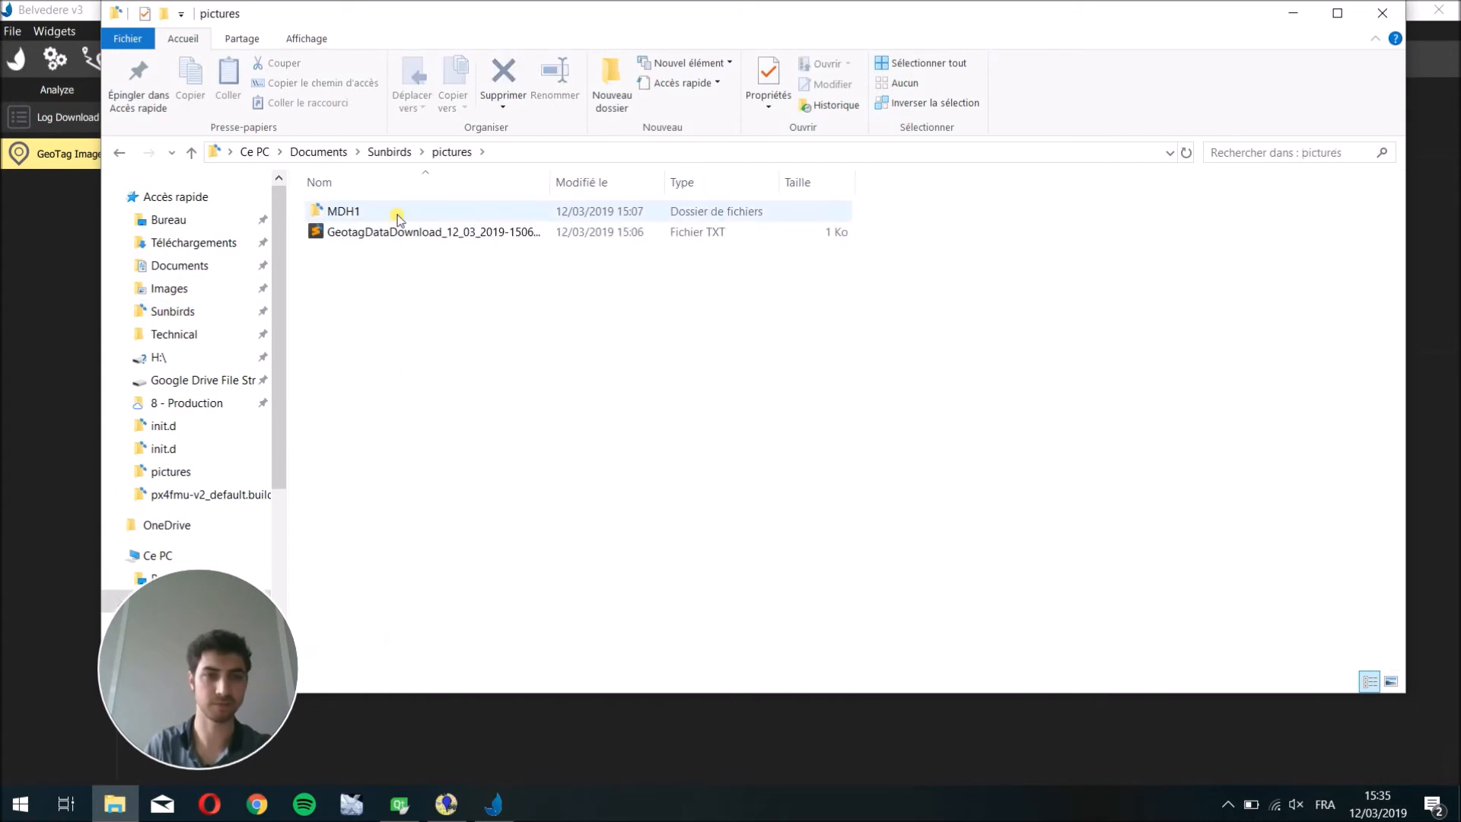
Browse into MDH1's TAGGED folder to show the six geotagged DSC JPGs.
double_click(342, 210)
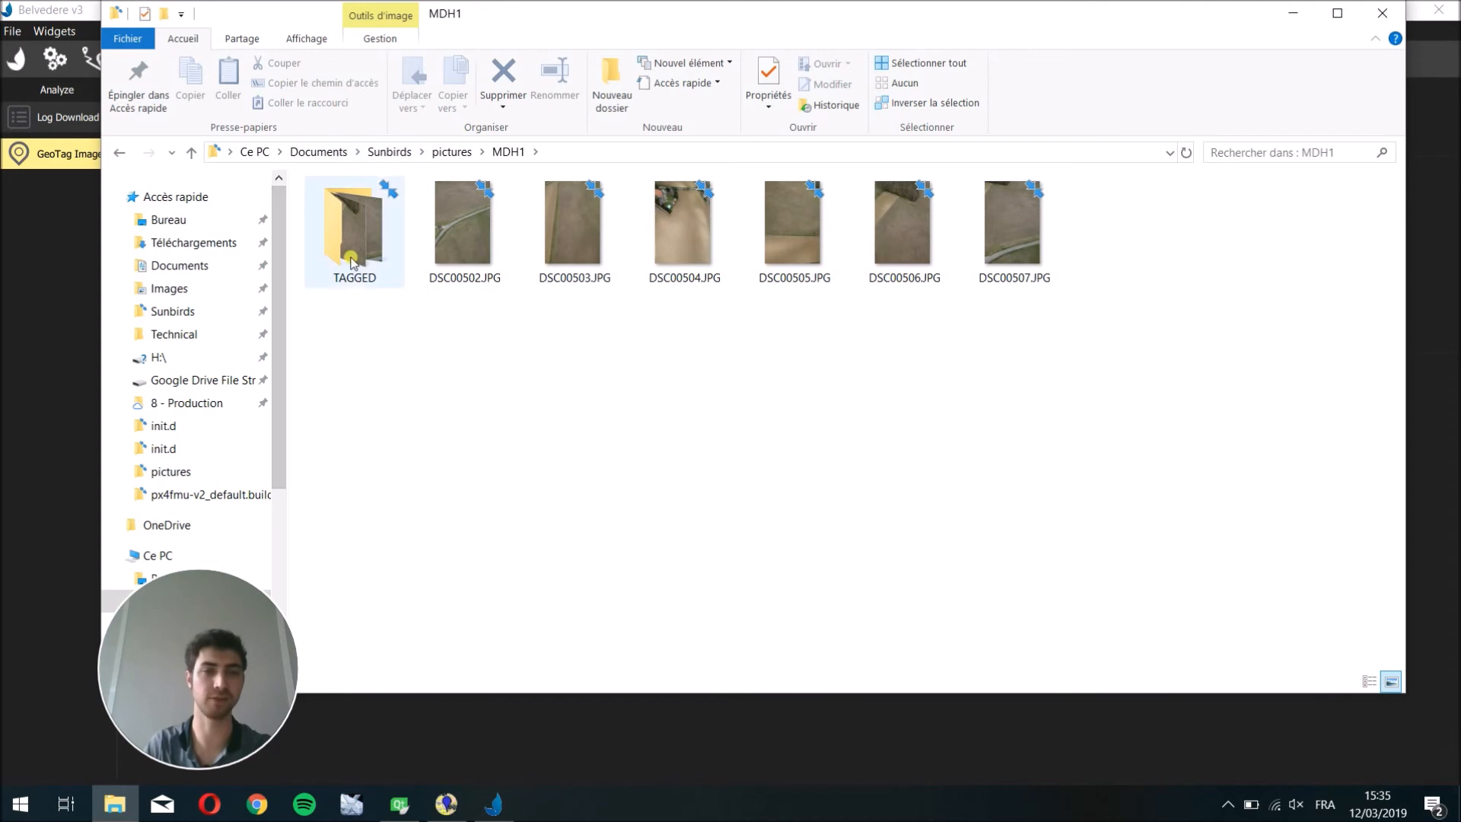
double_click(353, 221)
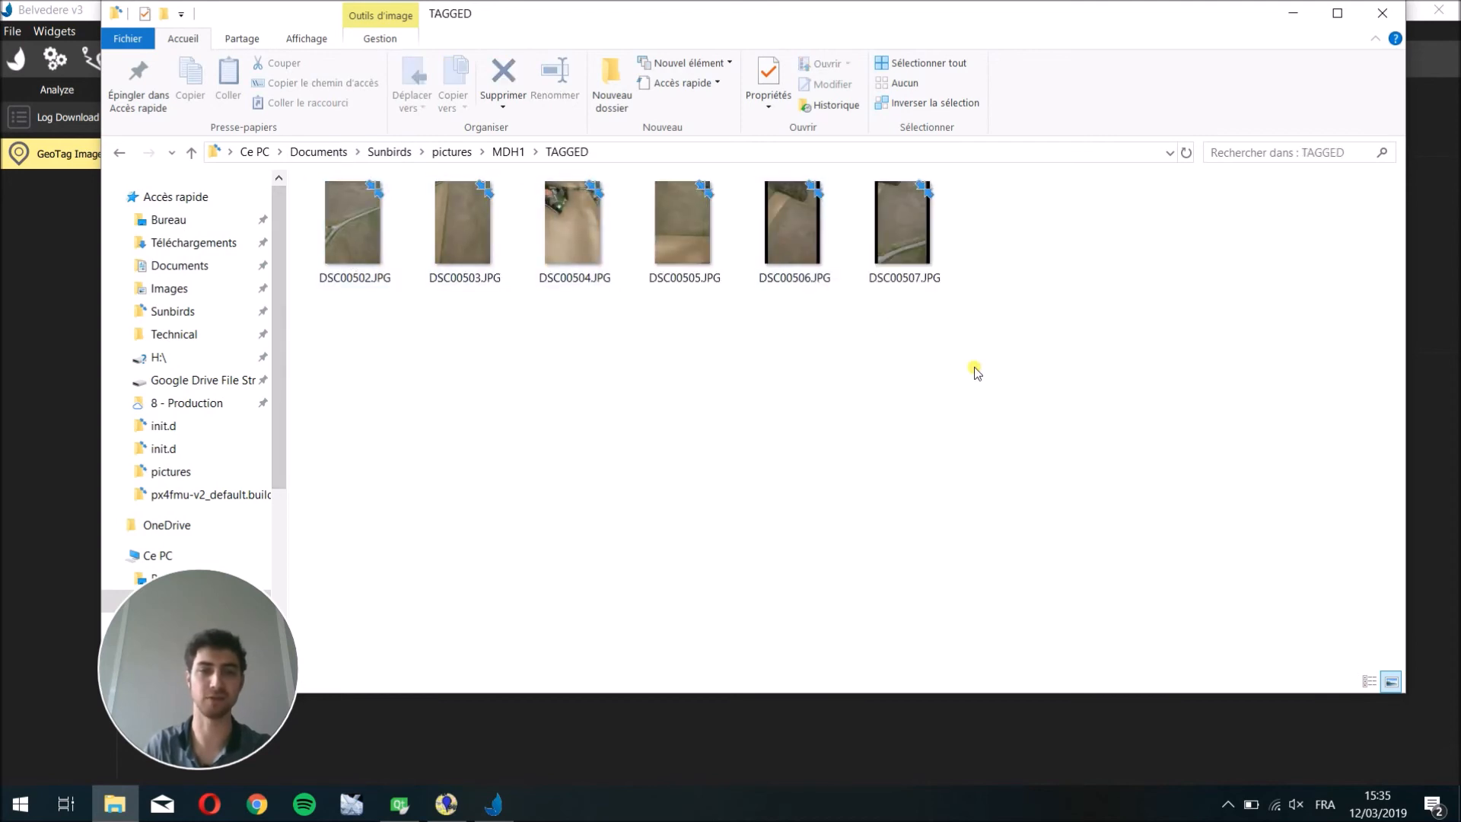